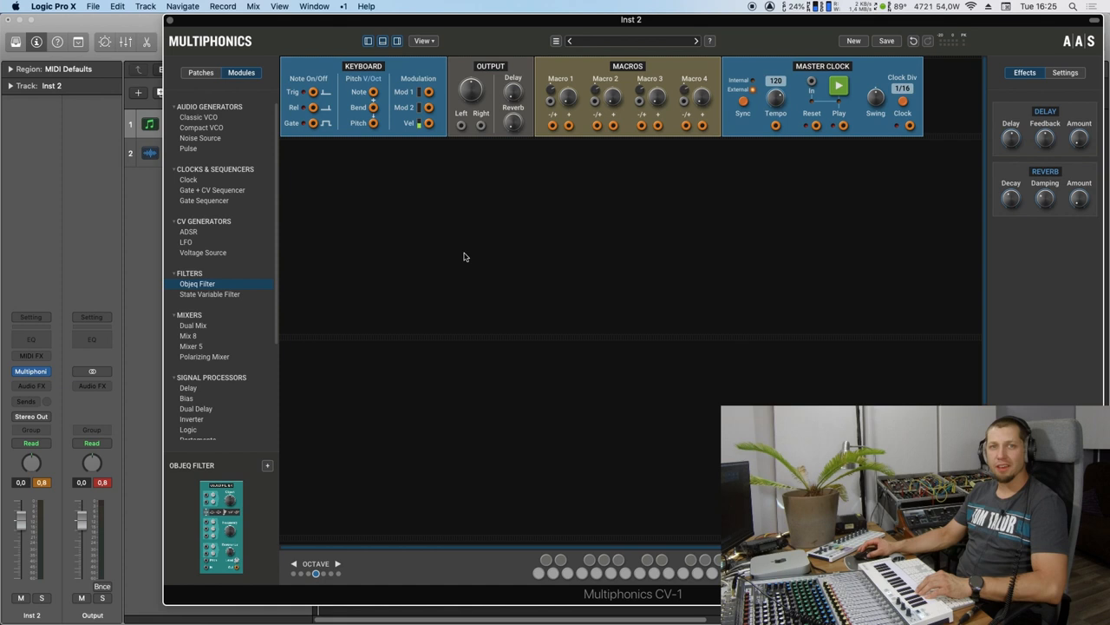
mouse_move(508, 266)
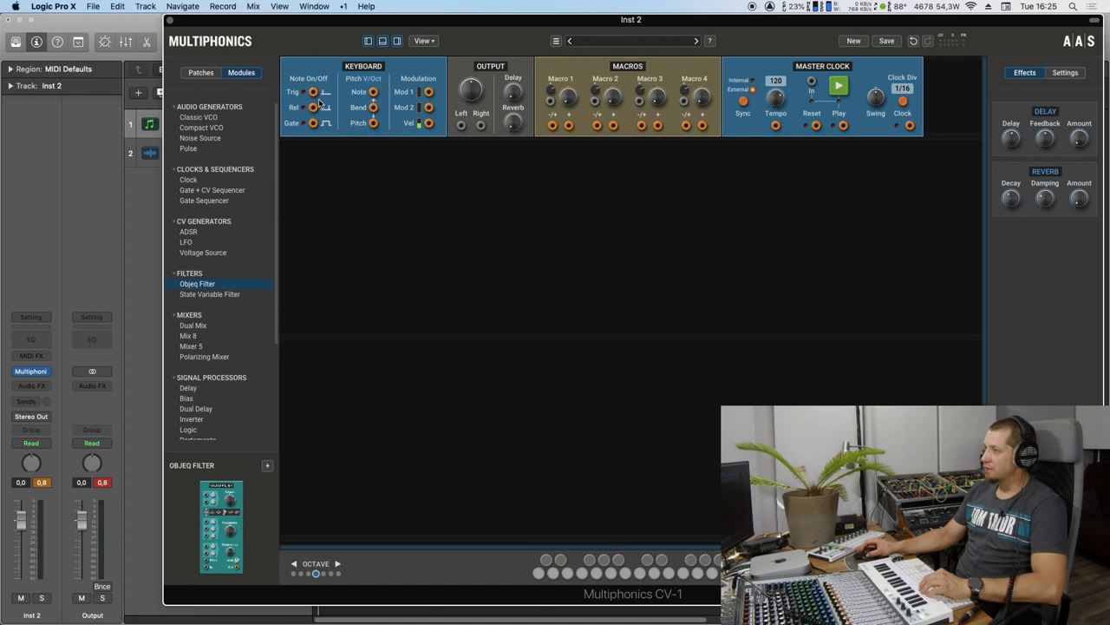
Add Pulse and Delay modules, chaining keyboard trigger through Pulse and Delay to Output Left.
click(188, 148)
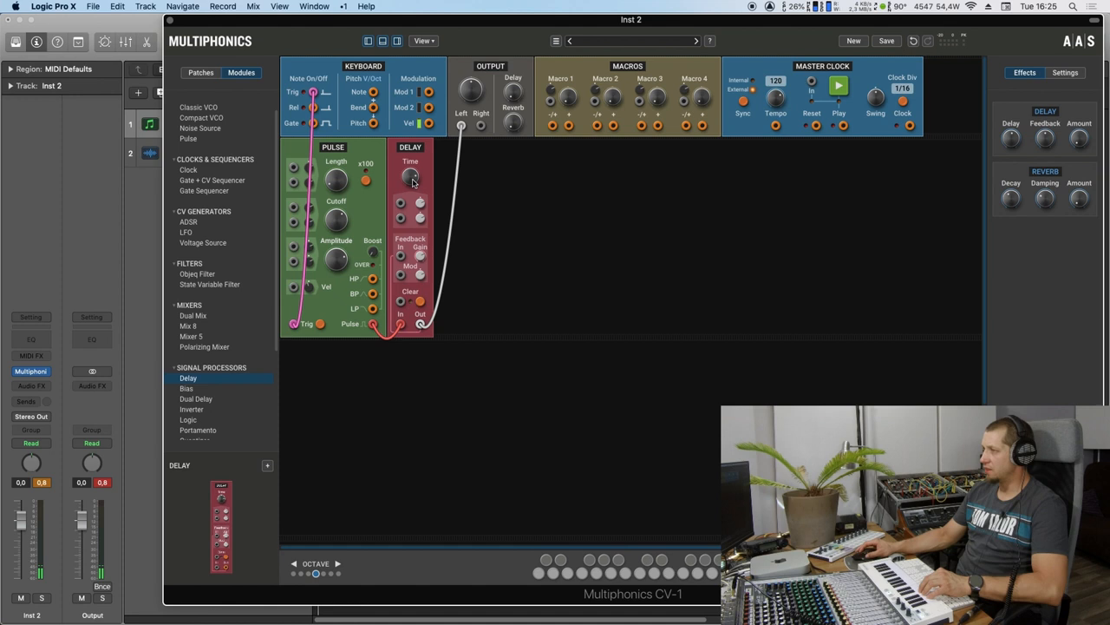
Adjust the Delay Time knob, then raise Feedback Gain so the pulse rings.
drag(410, 177, 409, 173)
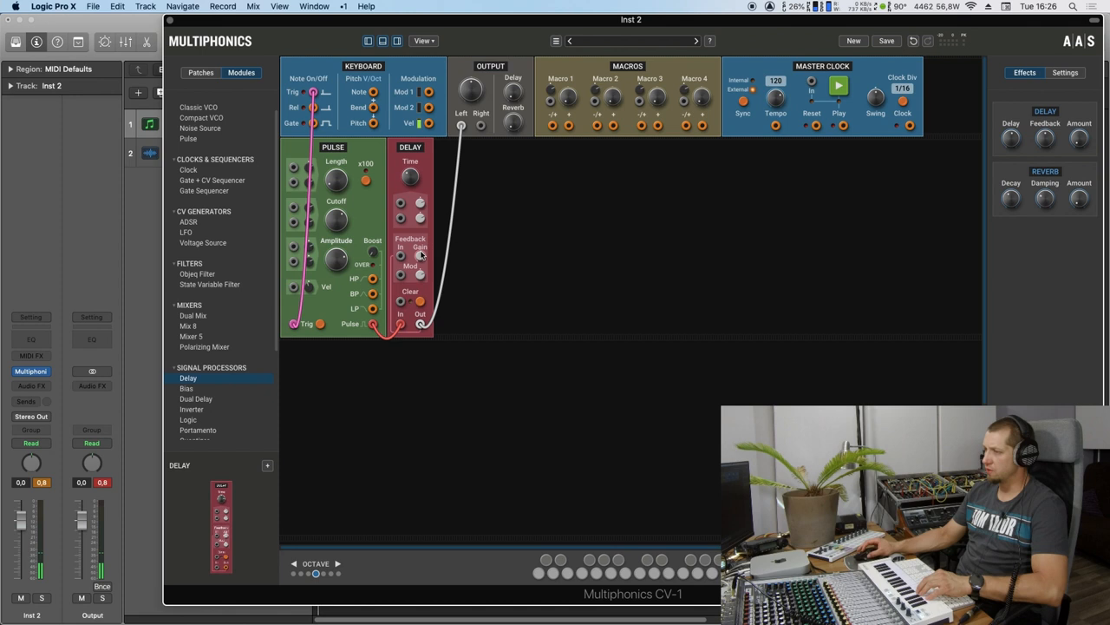
drag(409, 174, 410, 169)
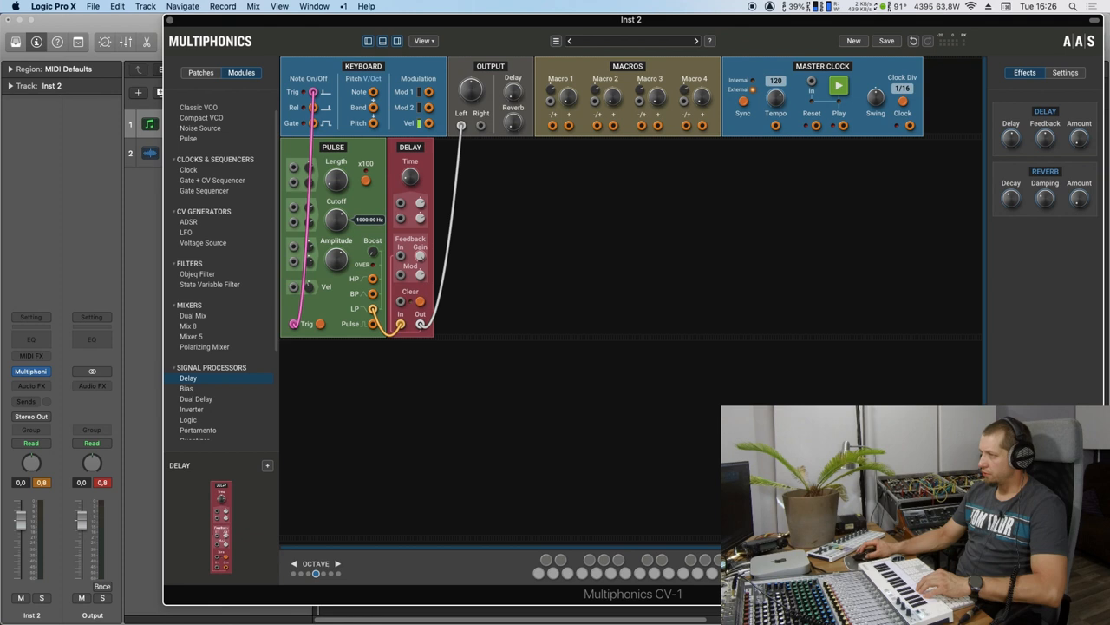
Route Delay In from the Pulse LP output and set Cutoff to 1000 Hz.
drag(337, 218, 337, 204)
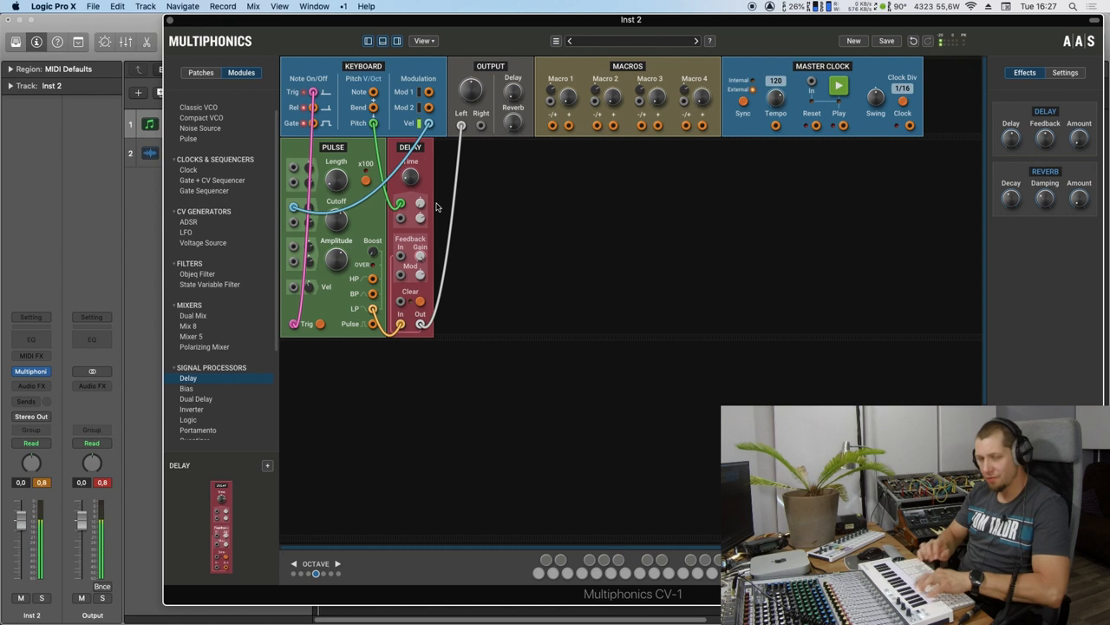
mouse_move(471, 202)
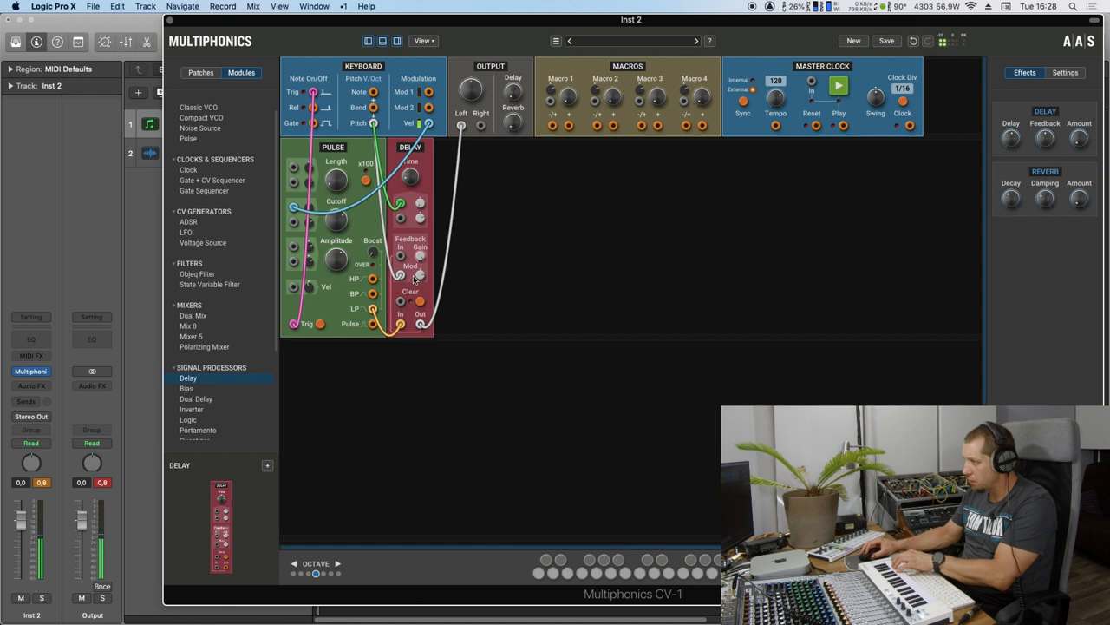
drag(419, 256, 425, 252)
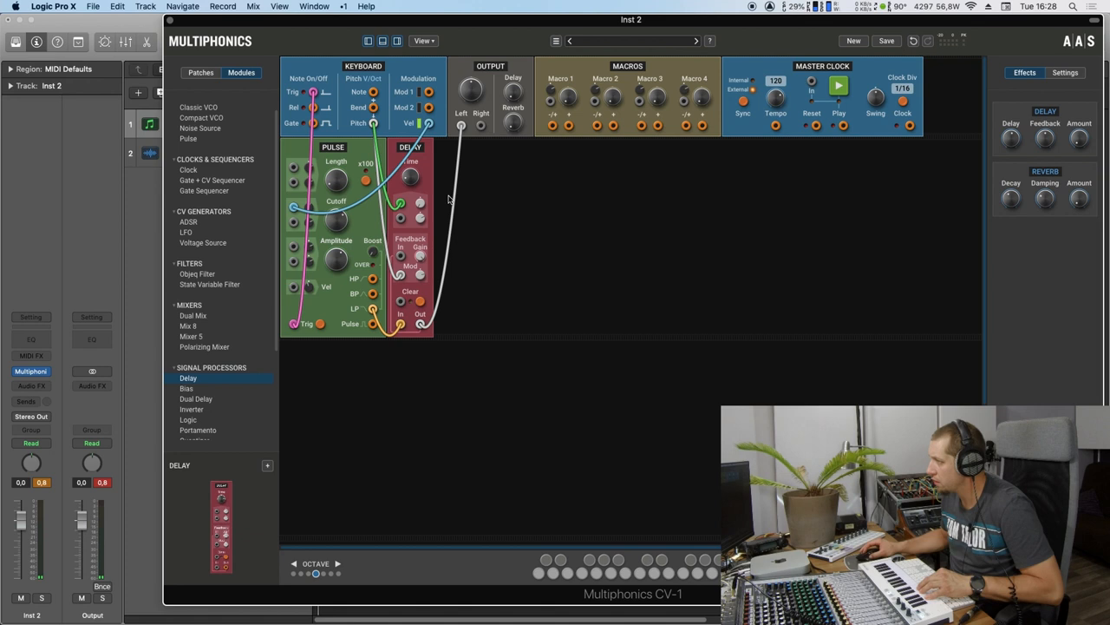
drag(421, 256, 421, 252)
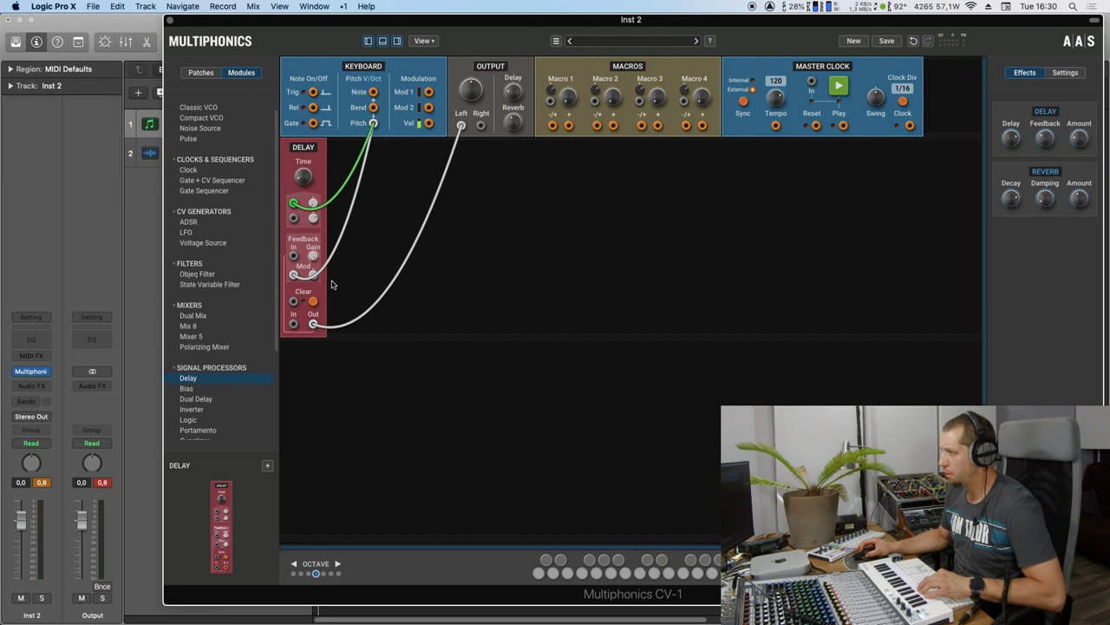
click(201, 128)
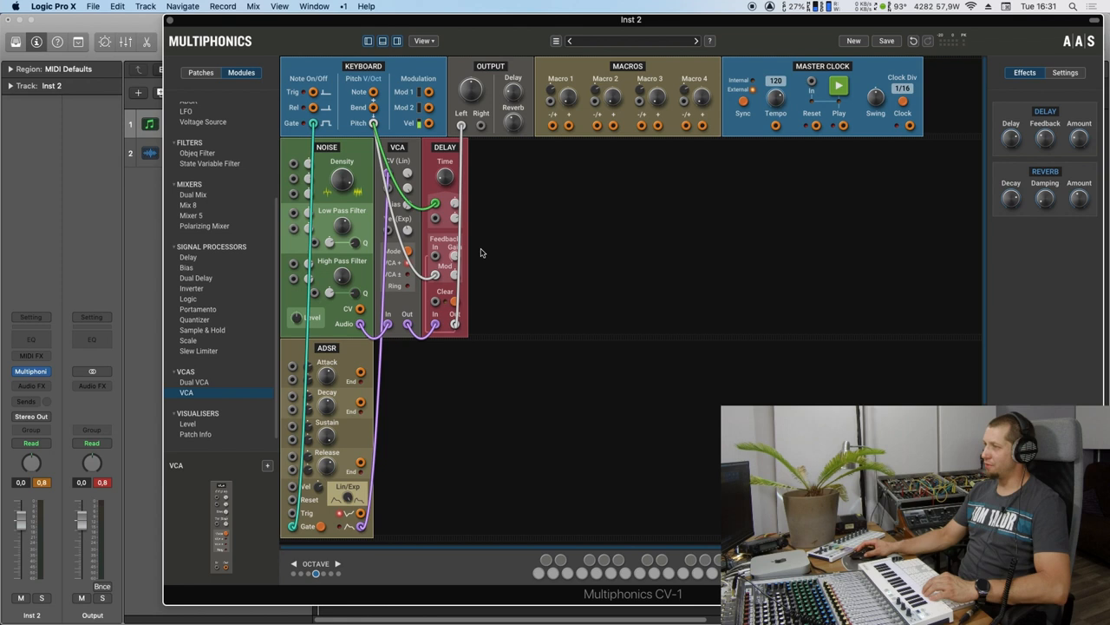
mouse_move(504, 278)
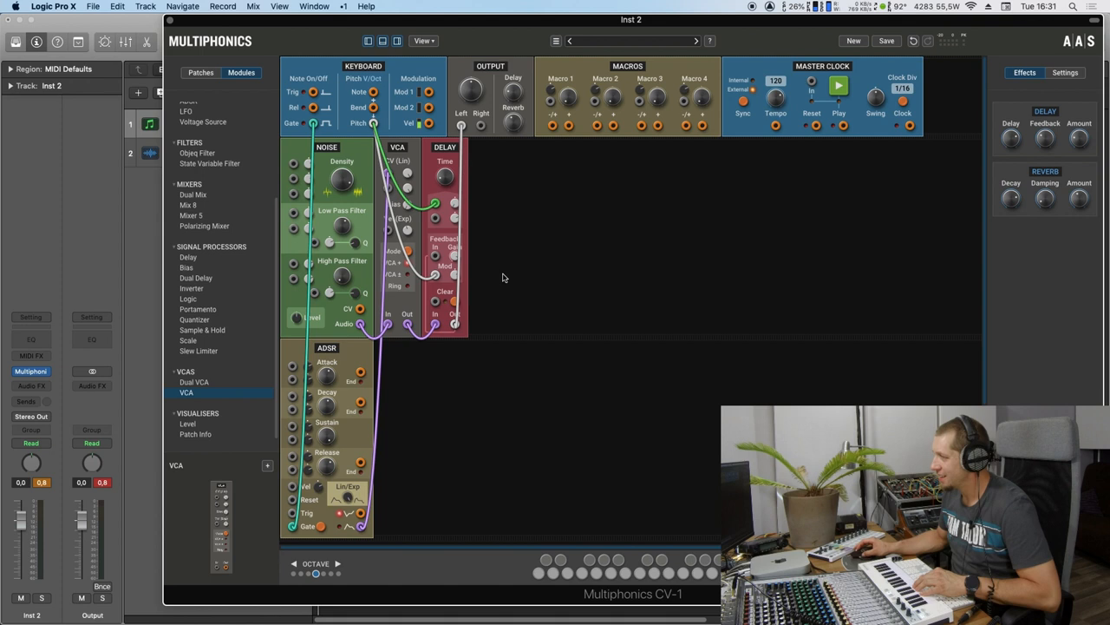